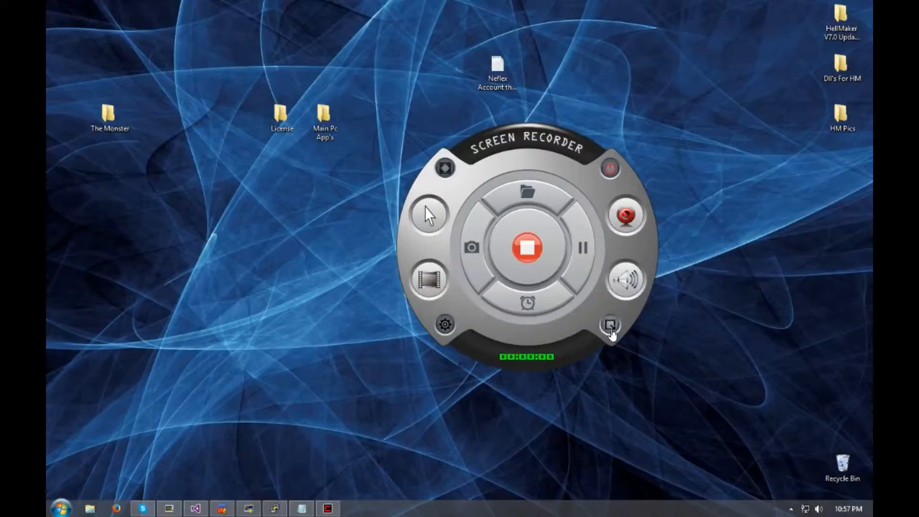
Bring Cain & Abel to the front on its Decoders tab, with Protected Storage cached passwords empty
click(611, 325)
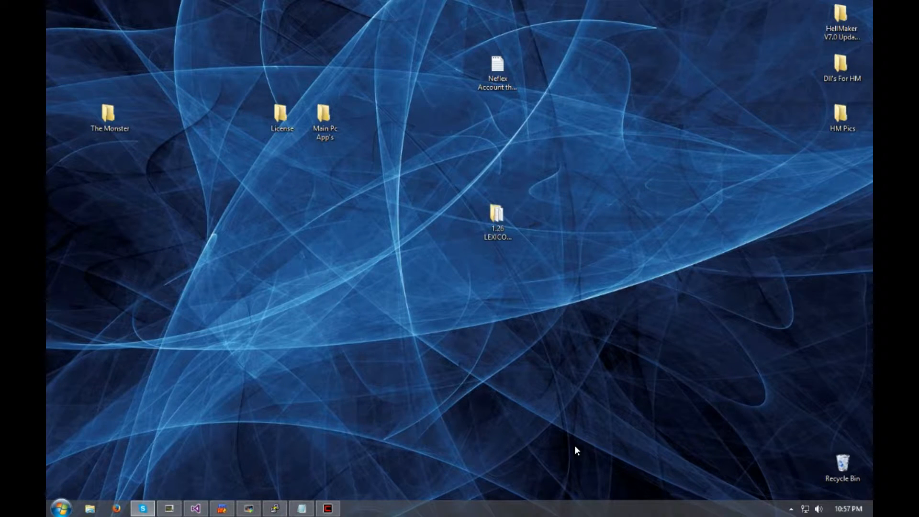
mouse_move(358, 292)
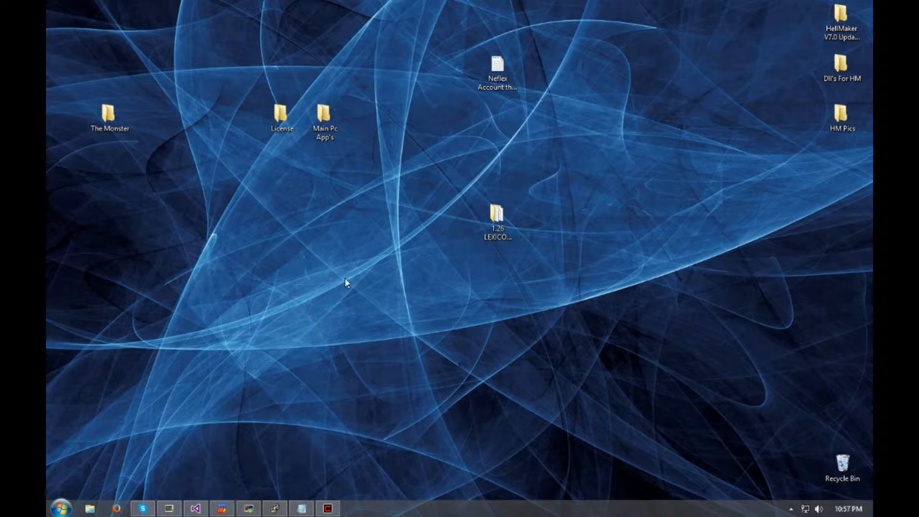
mouse_move(356, 281)
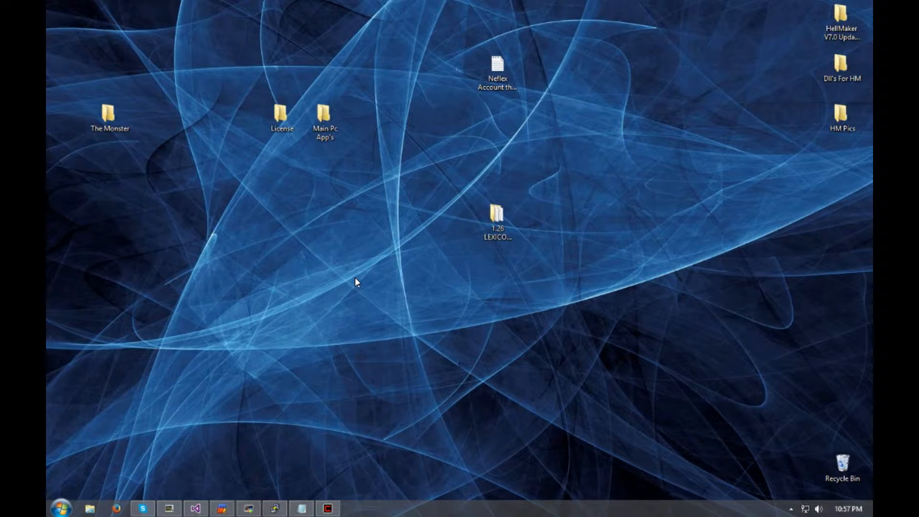
mouse_move(395, 419)
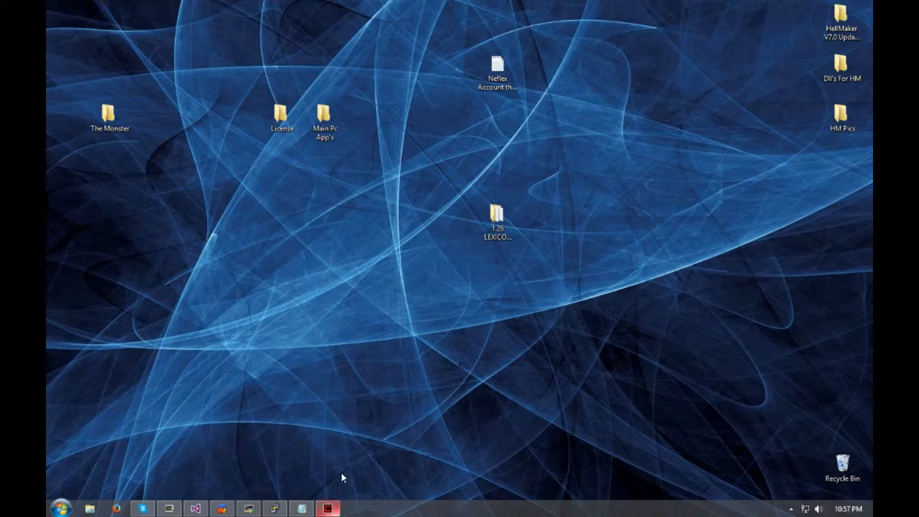
click(328, 508)
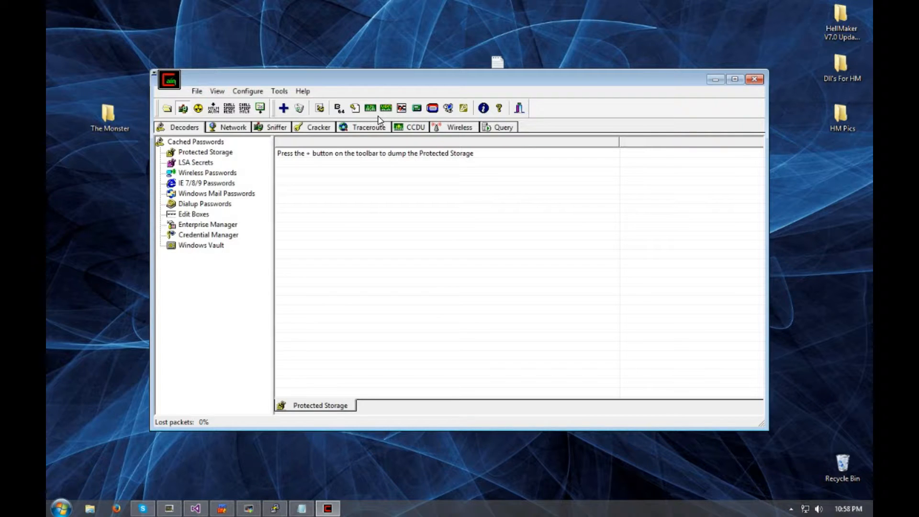
mouse_move(387, 130)
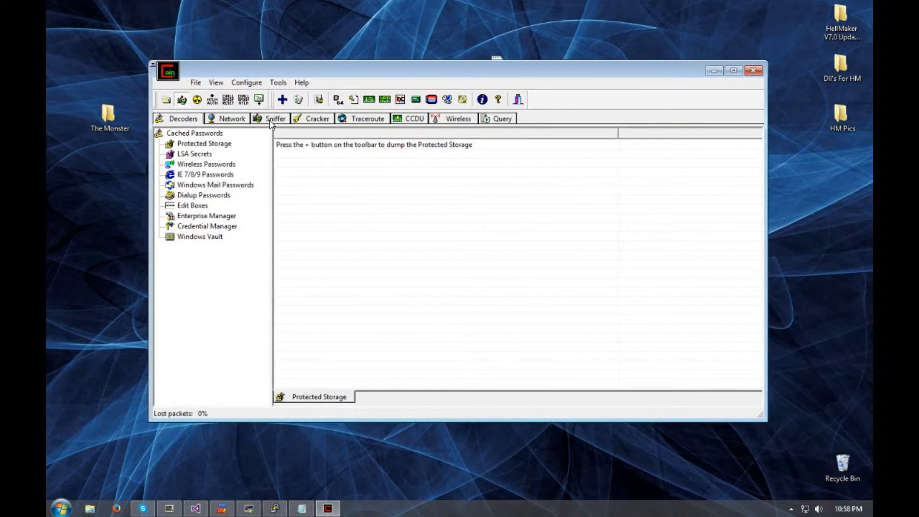
mouse_move(263, 146)
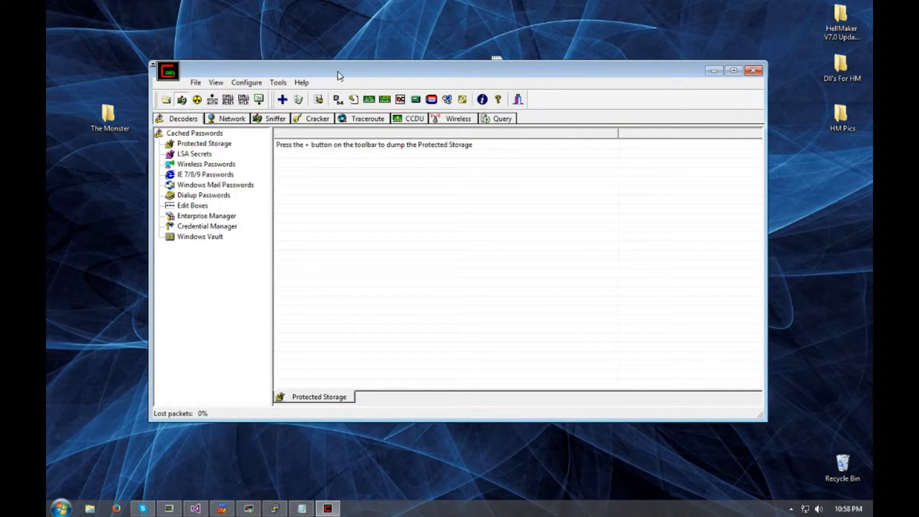
mouse_move(338, 99)
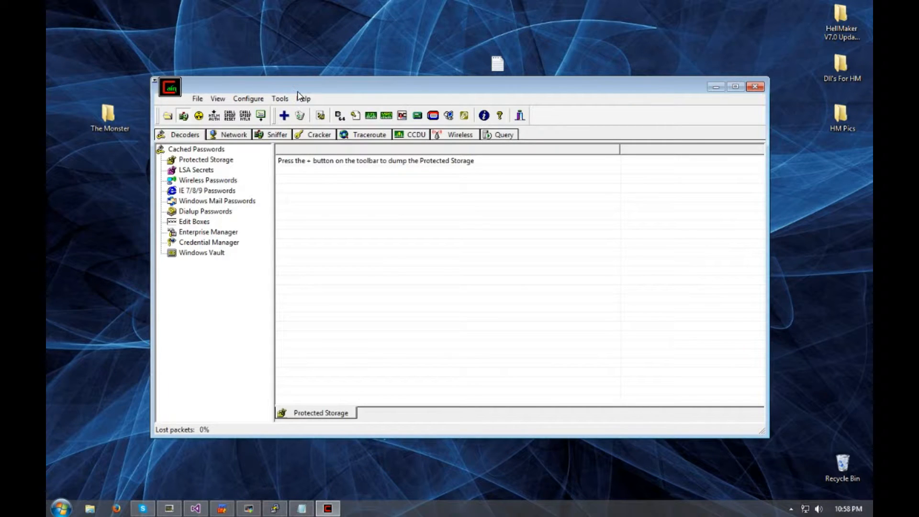
mouse_move(457, 352)
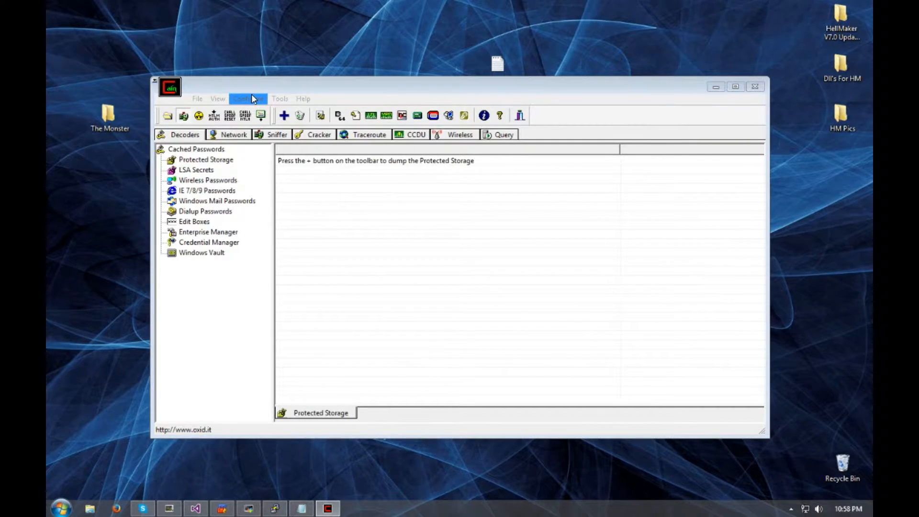
Open Cain's Configuration Dialog to view the Sniffer adapters, including the one at 10.0.6.3
click(247, 99)
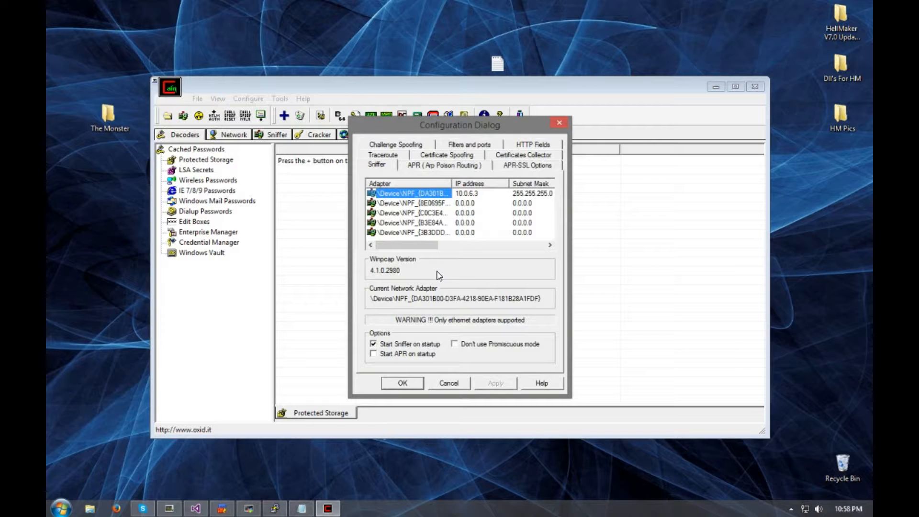
mouse_move(387, 283)
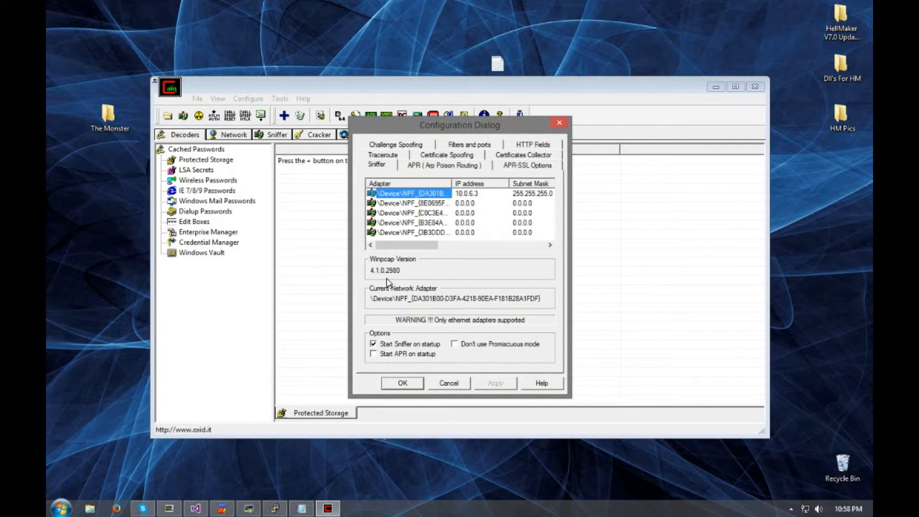
mouse_move(351, 319)
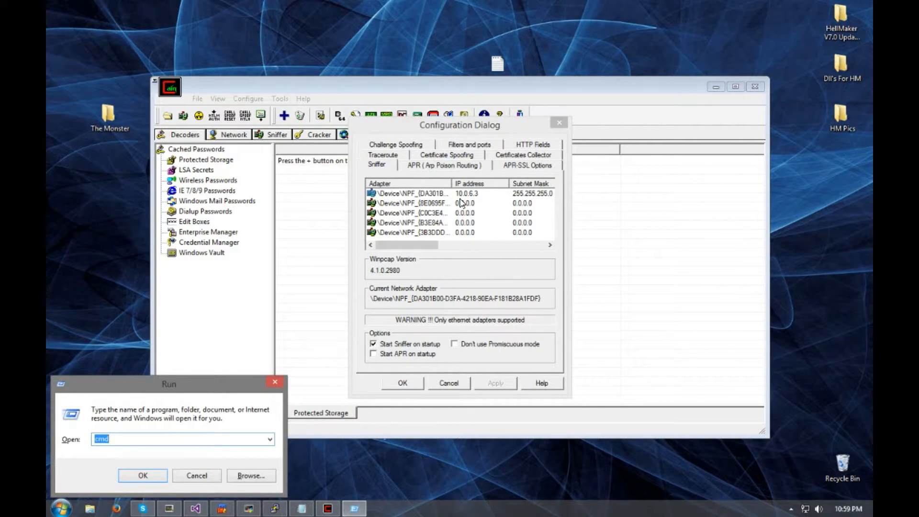
Launch cmd from the Run box and run ipconfig /all
click(142, 475)
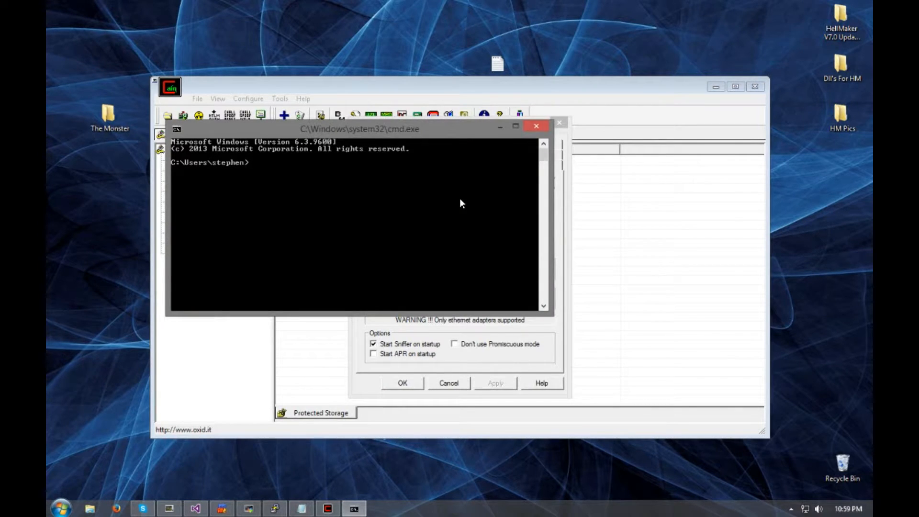
text(ipc)
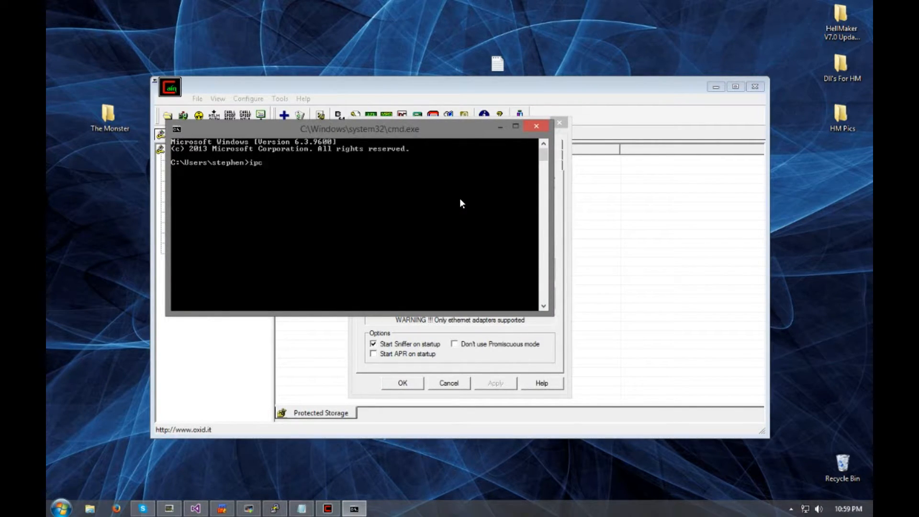
text(onfig)
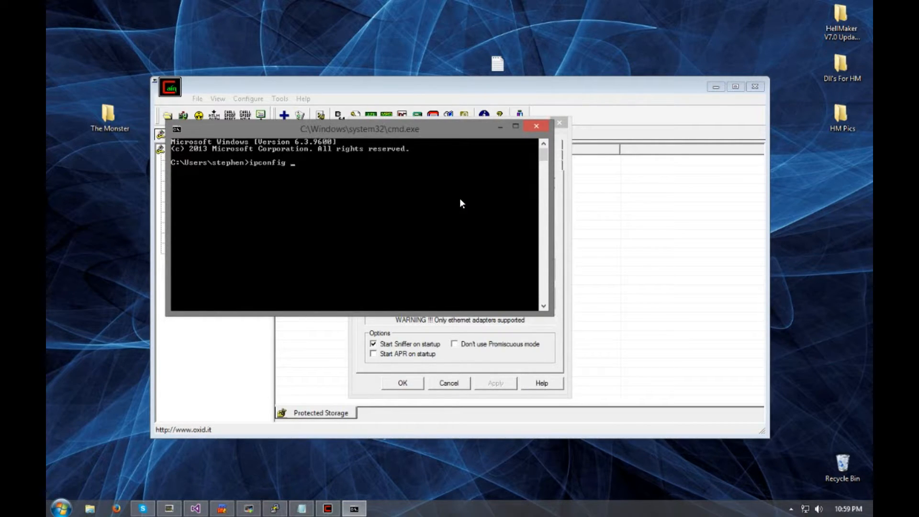
text(/all)
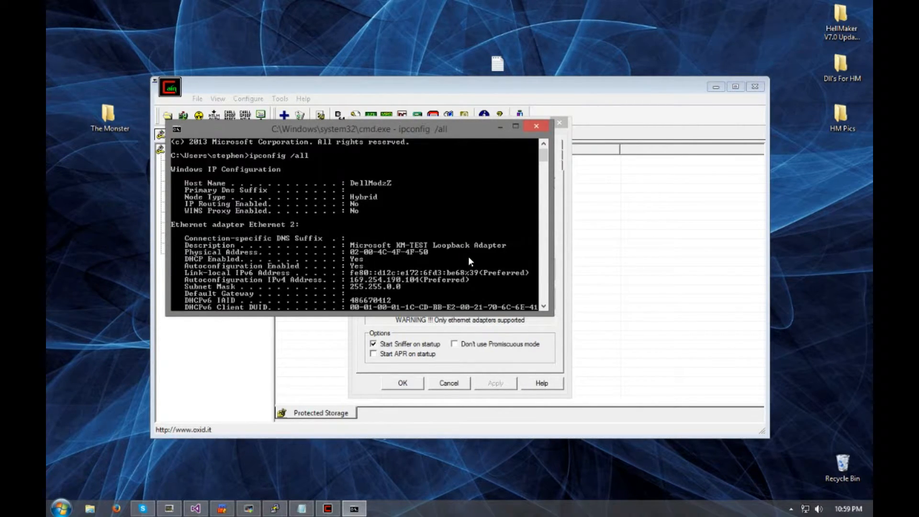
Scroll through the adapter details, then close the Command Prompt
scroll(down, 3)
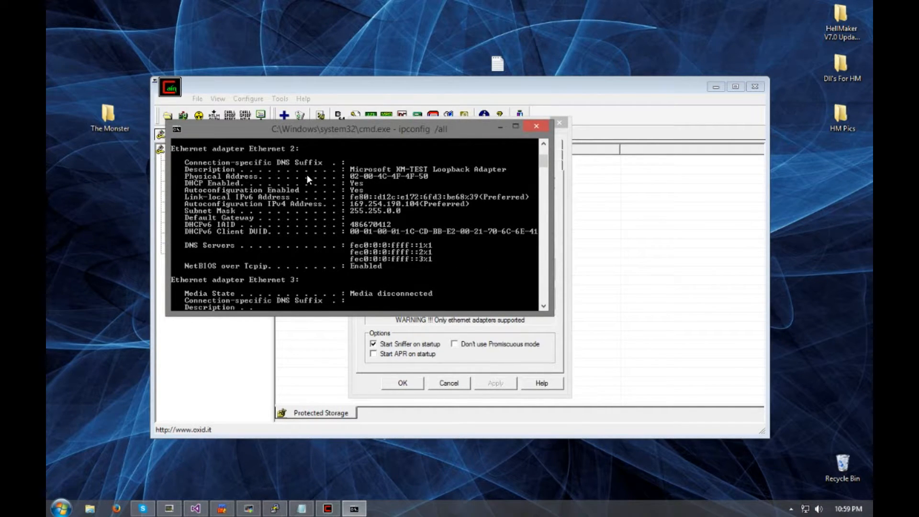
scroll(down, 3)
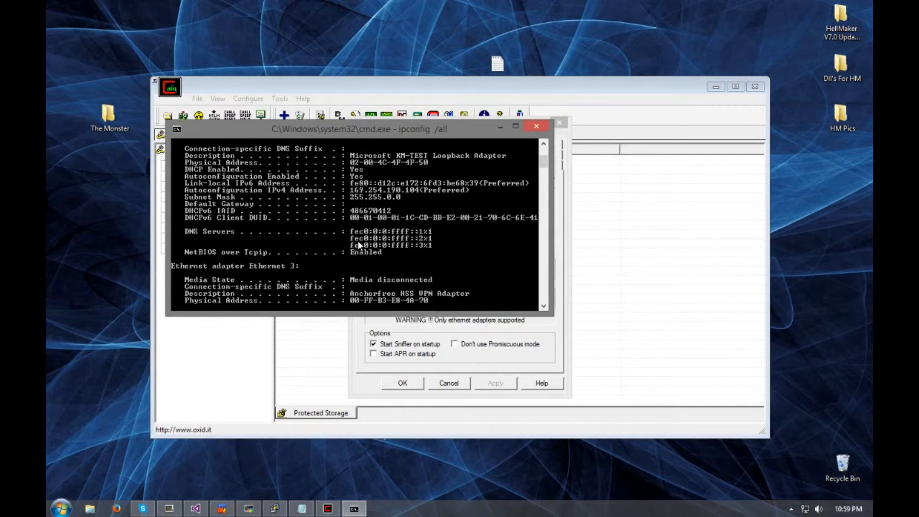
scroll(down, 3)
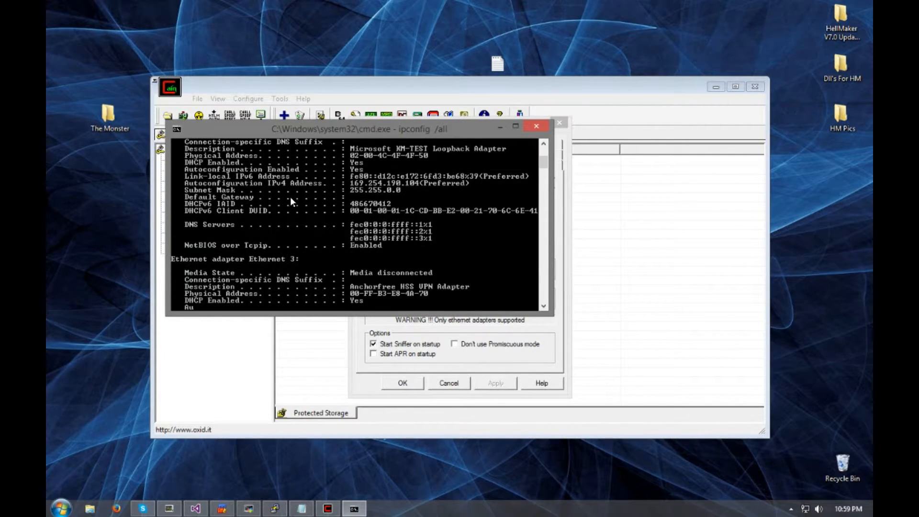
scroll(down, 3)
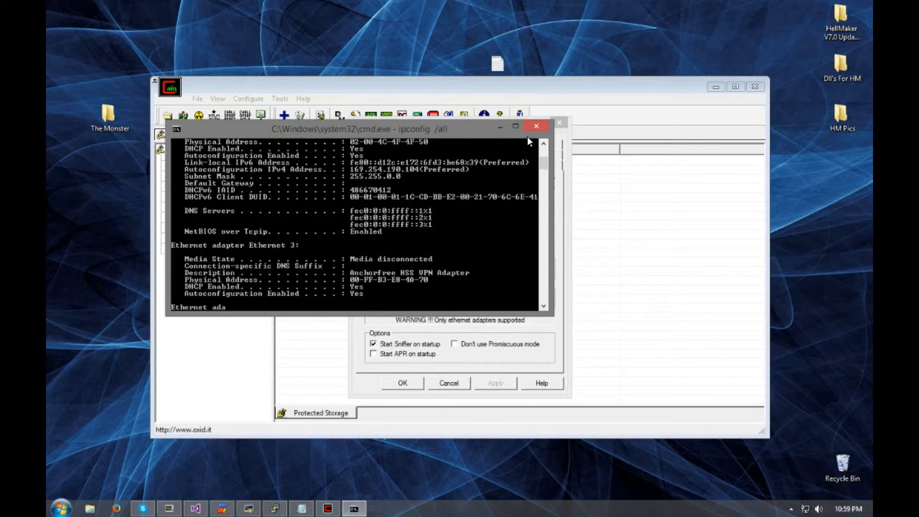
click(536, 126)
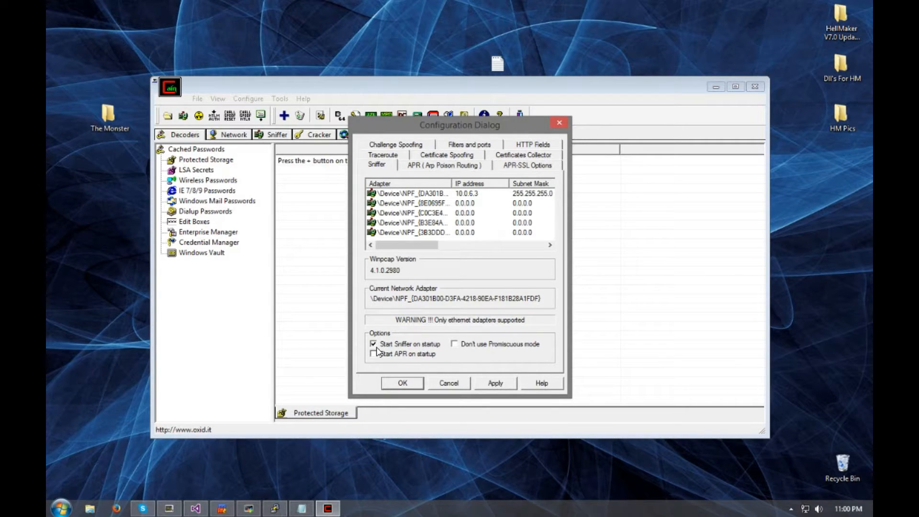
Confirm the sniffer configuration and remove all entries from the Sniffer hosts list
click(402, 383)
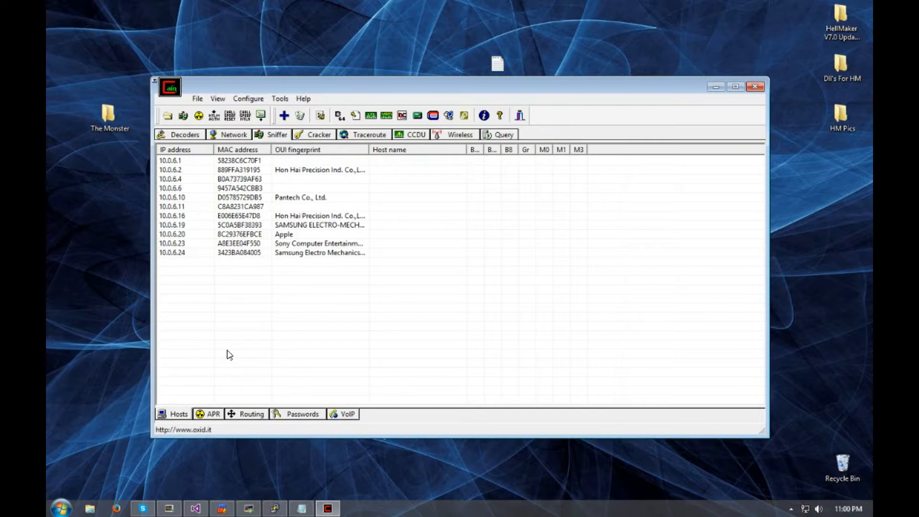
click(313, 298)
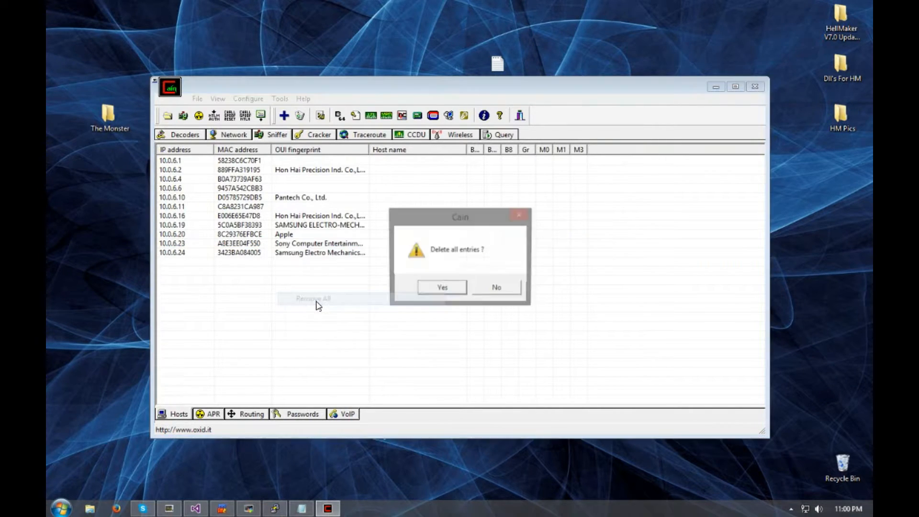
click(441, 287)
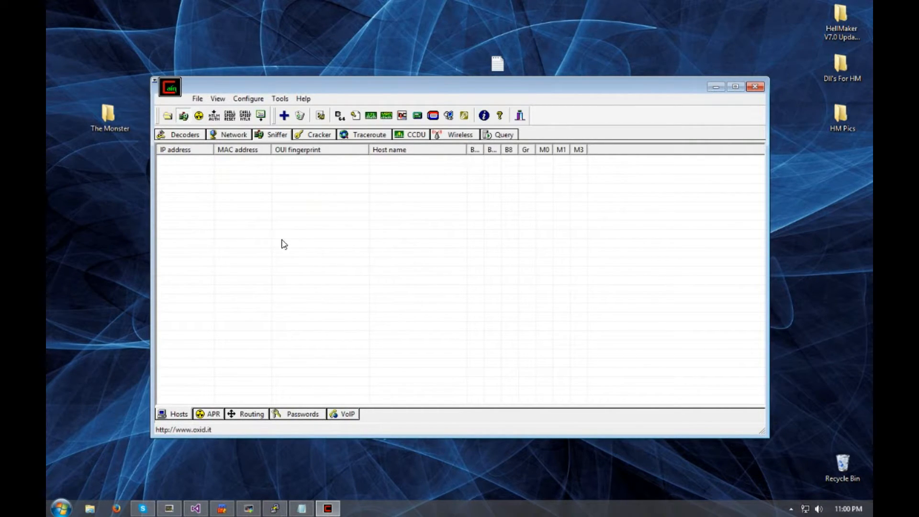
click(283, 115)
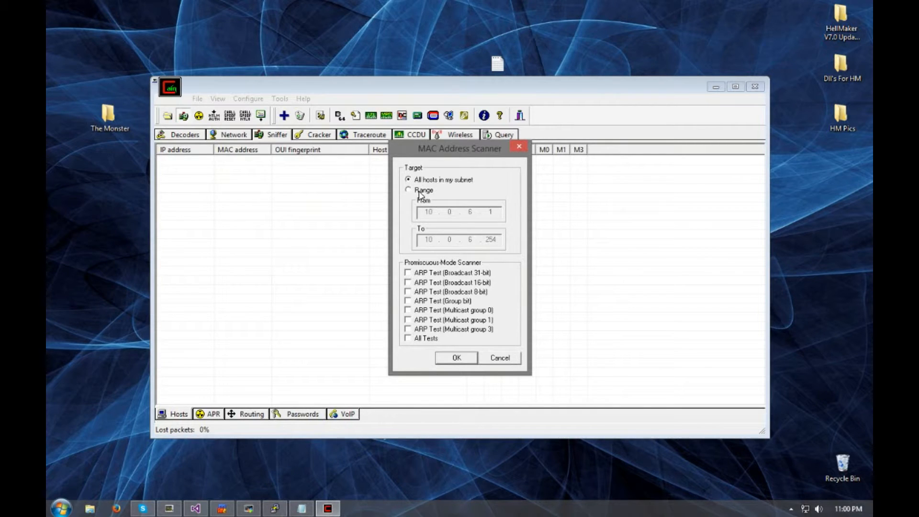
mouse_move(485, 224)
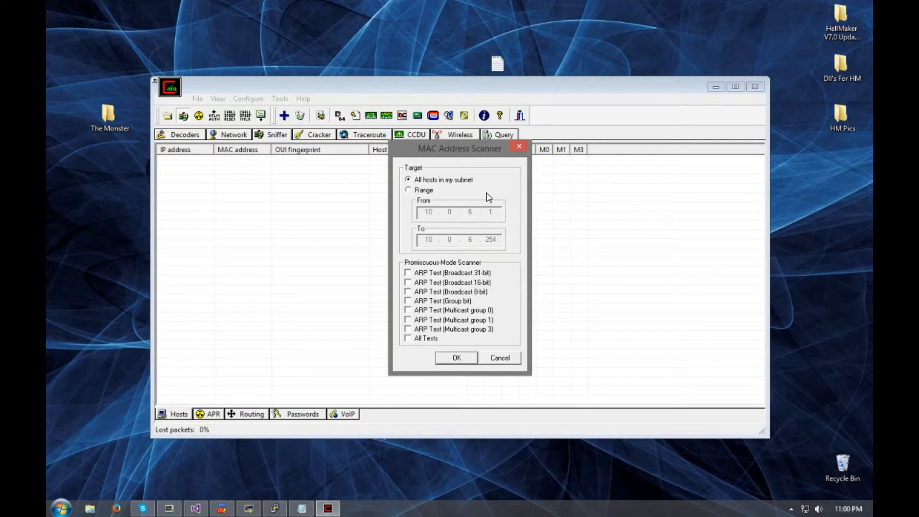
mouse_move(497, 196)
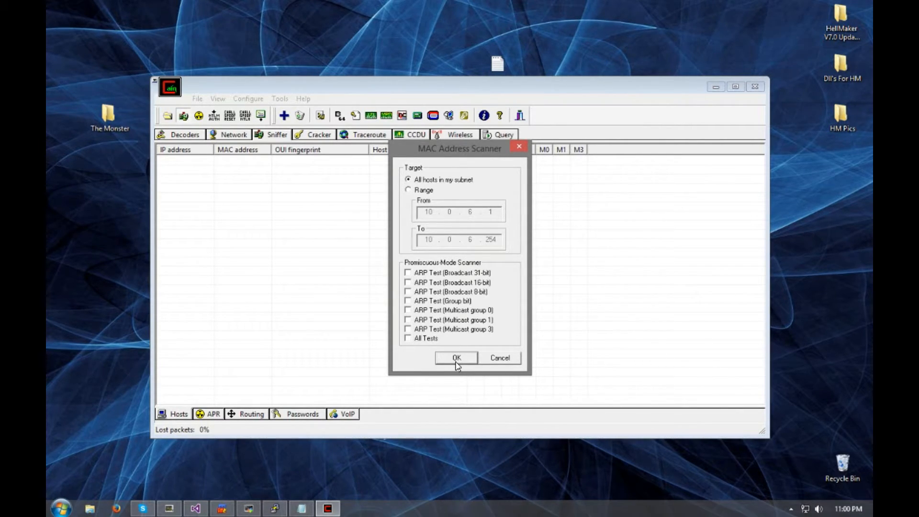
click(456, 358)
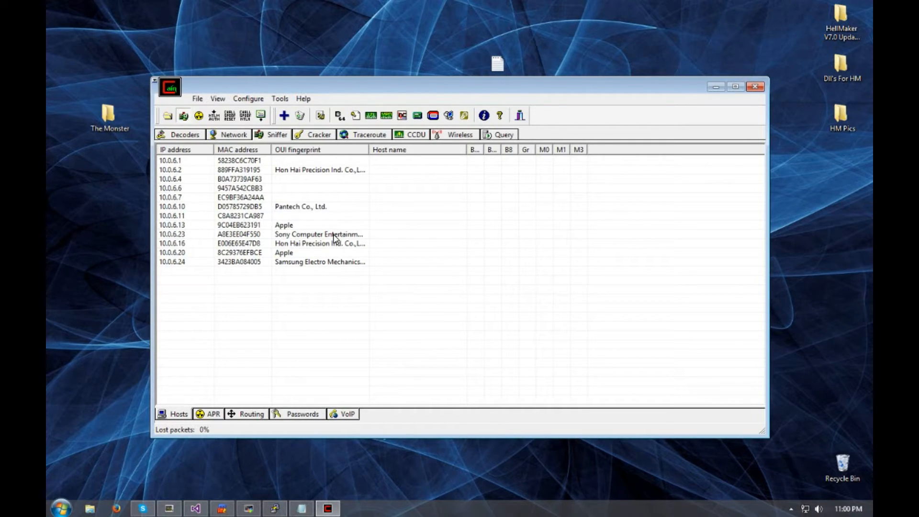
click(318, 234)
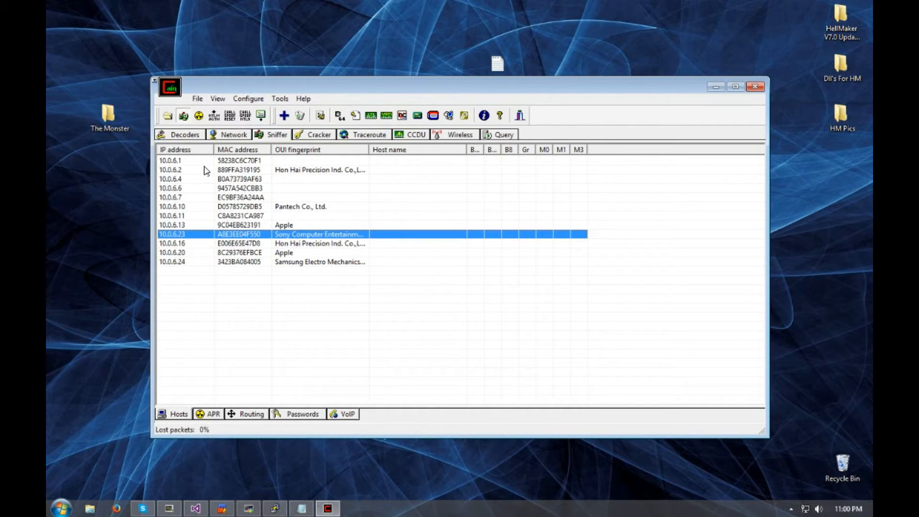
click(169, 160)
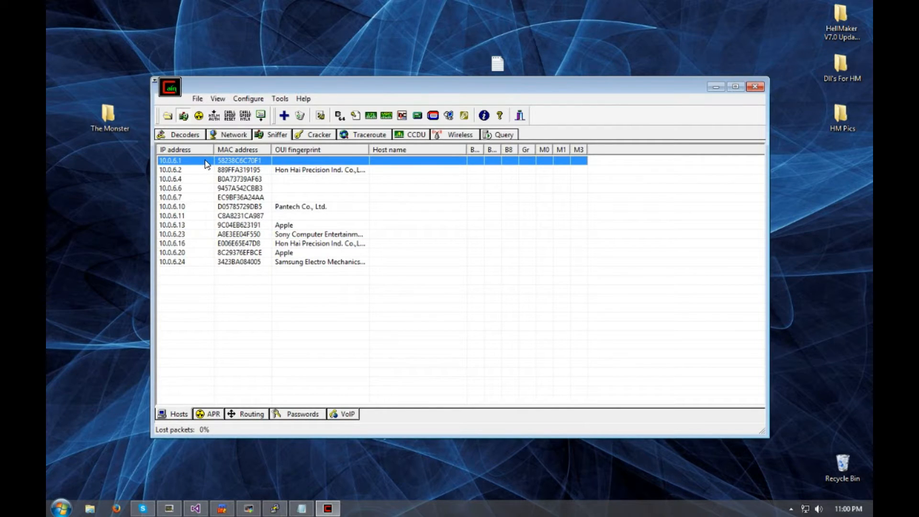
click(293, 234)
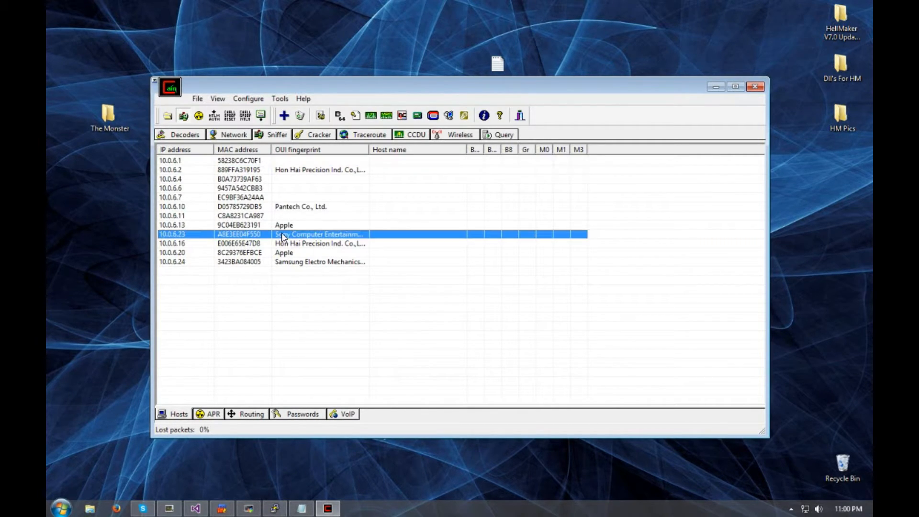
mouse_move(298, 213)
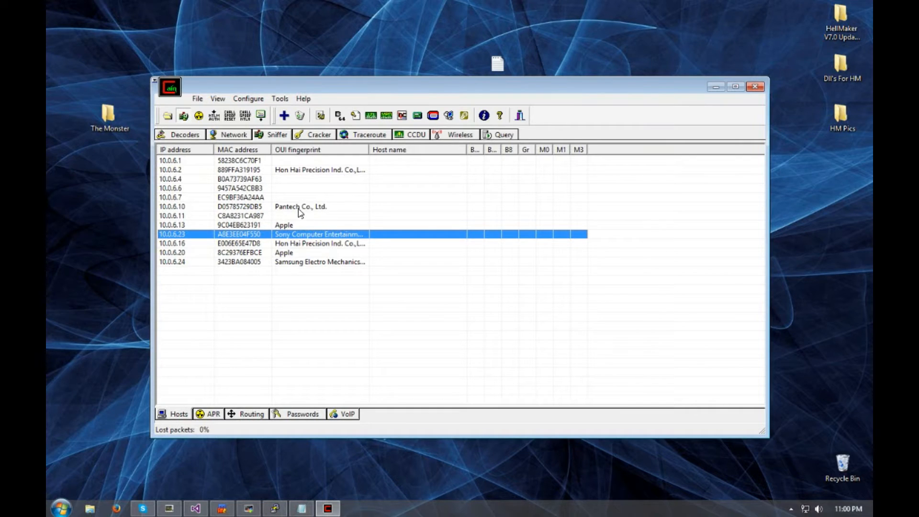
click(300, 206)
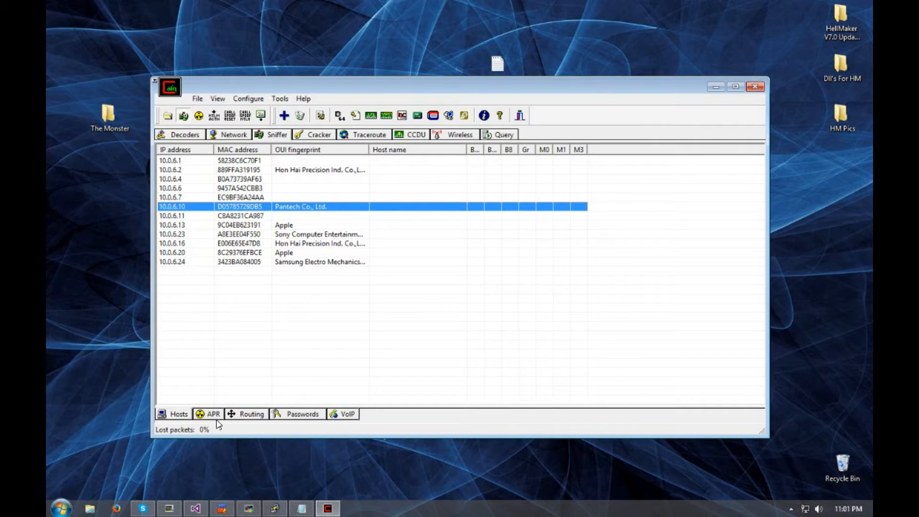
Switch to the APR tab and remove all existing poisoning entries
click(213, 414)
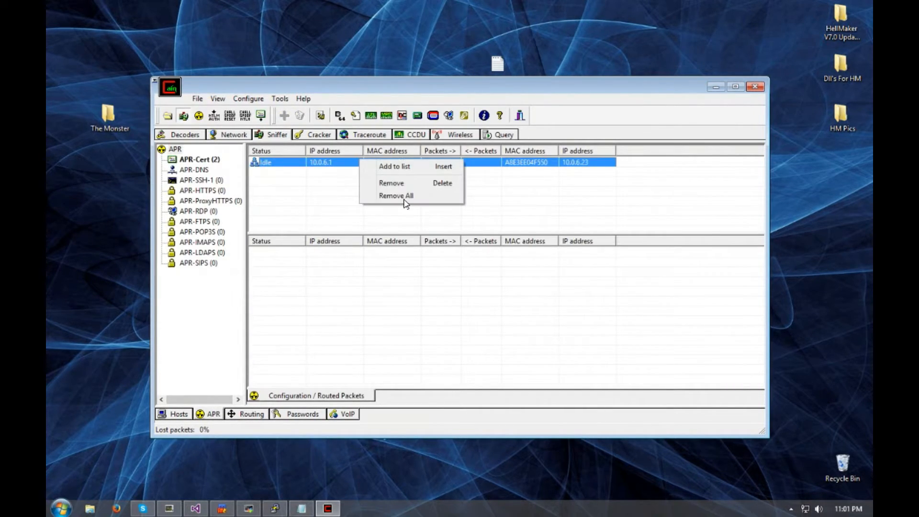
click(396, 195)
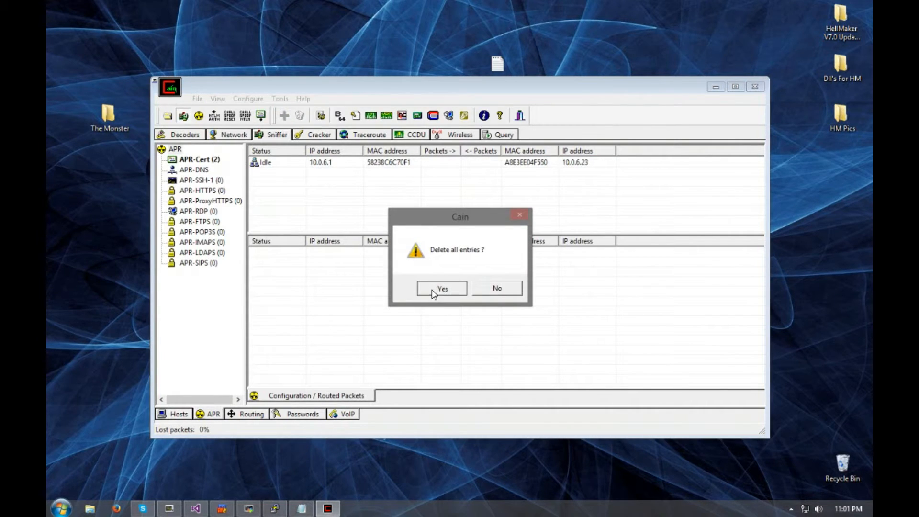
click(442, 288)
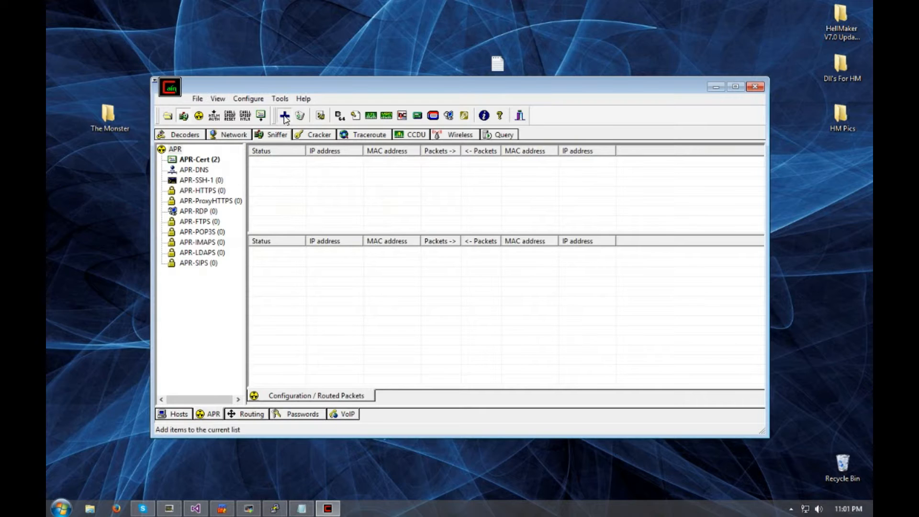
Add an ARP poisoning pair between gateway 10.0.6.1 and console 10.0.6.23
click(284, 115)
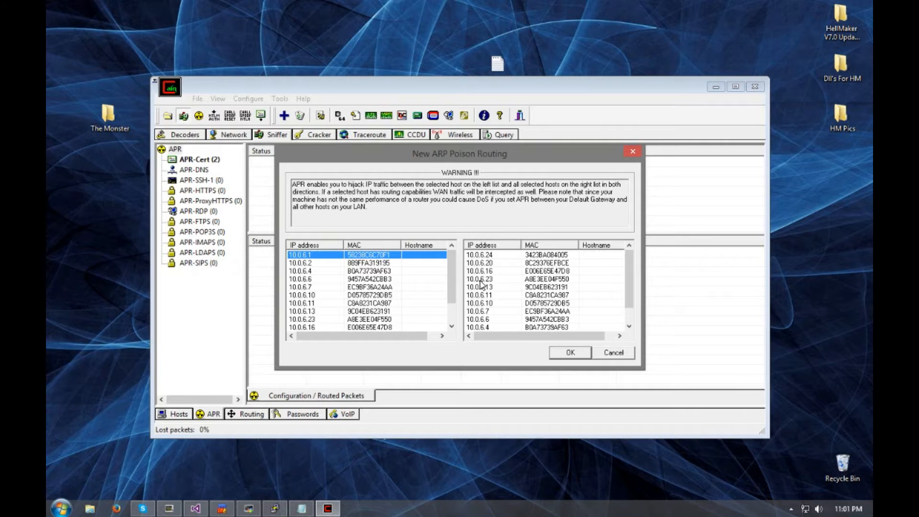
click(486, 279)
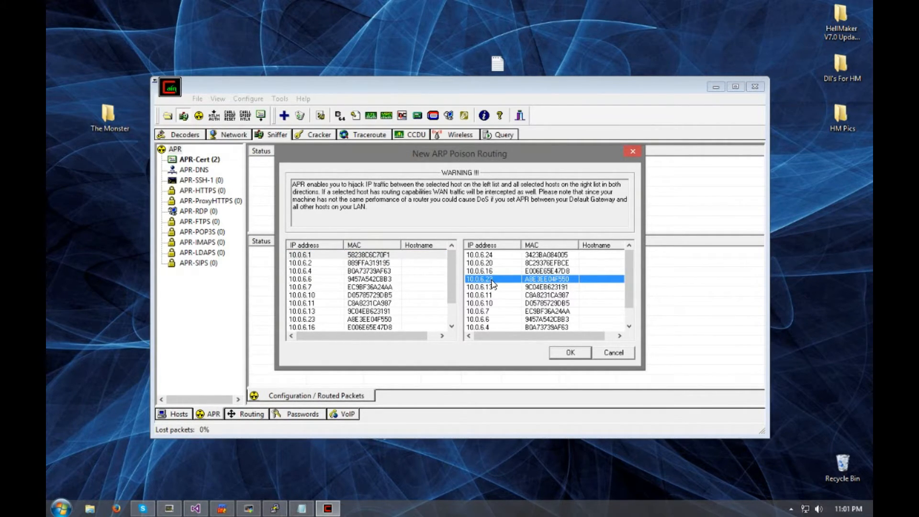
click(568, 352)
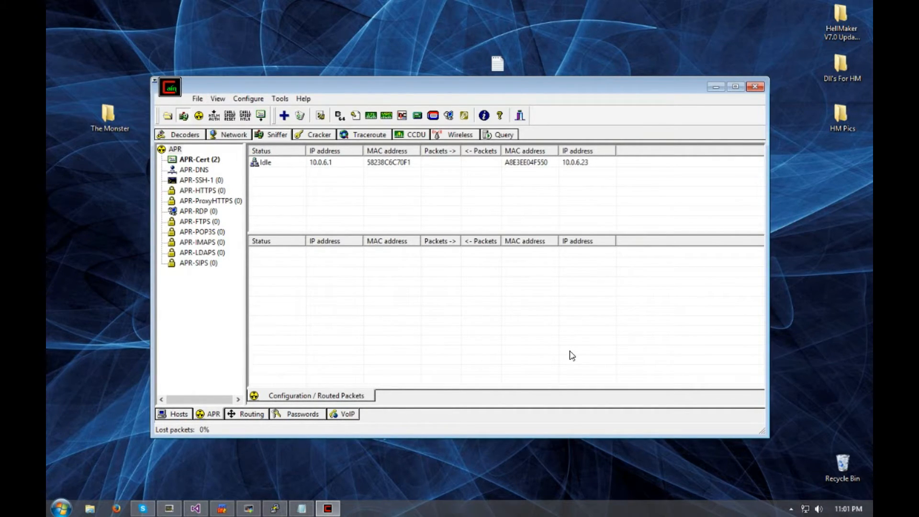
mouse_move(554, 361)
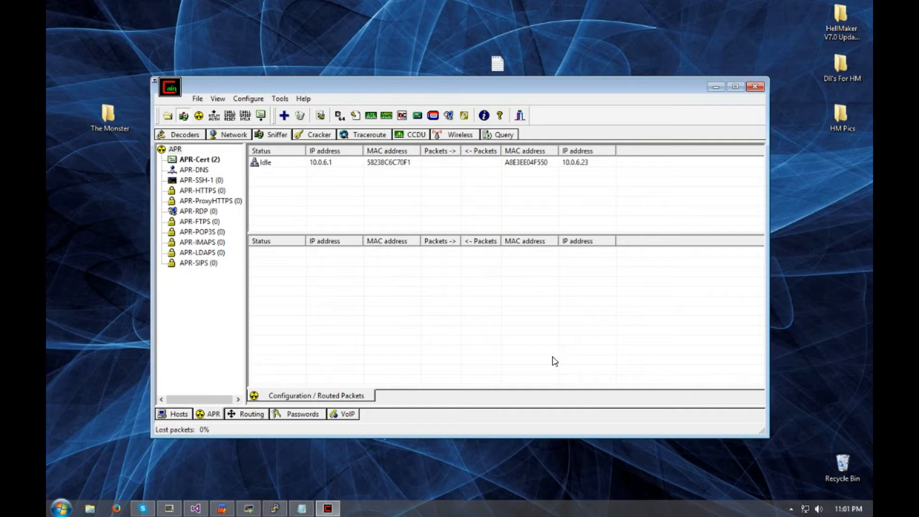
mouse_move(401, 78)
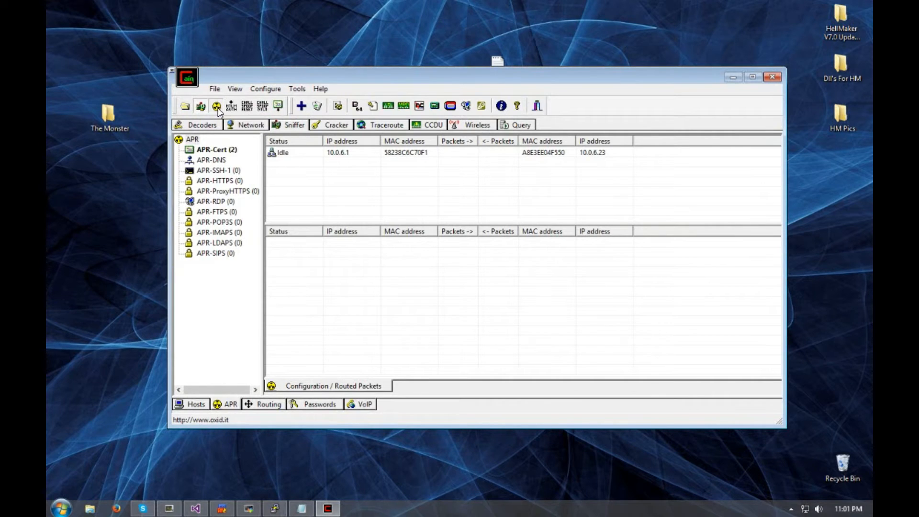
Run APR poisoning briefly, stop it, and select the 97.127.188.234 connection
click(216, 106)
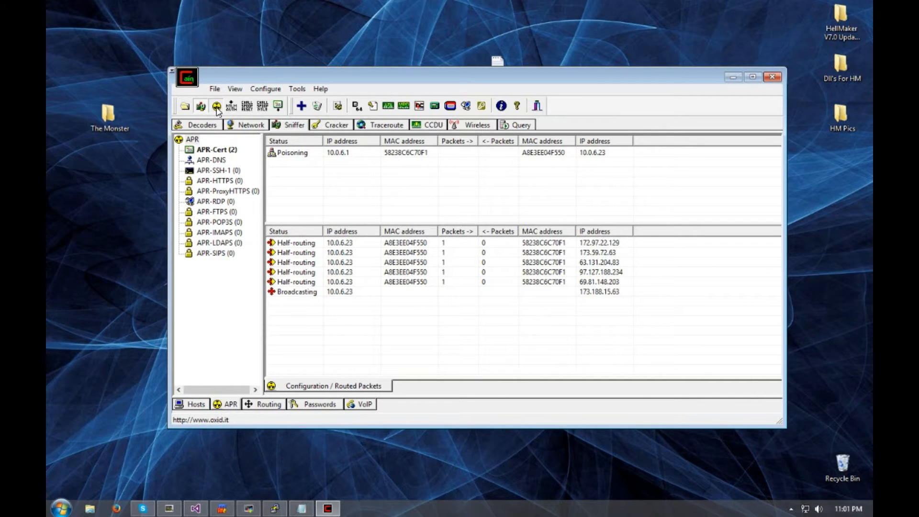
click(217, 105)
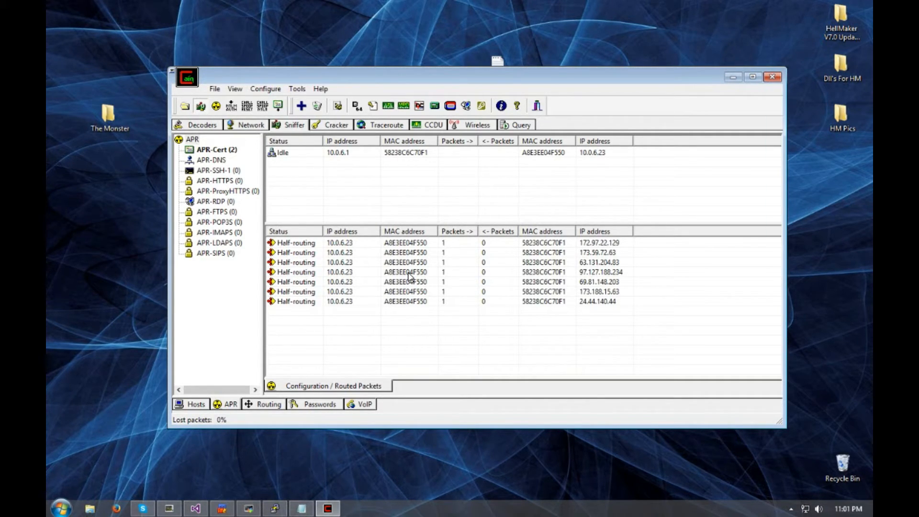
click(410, 272)
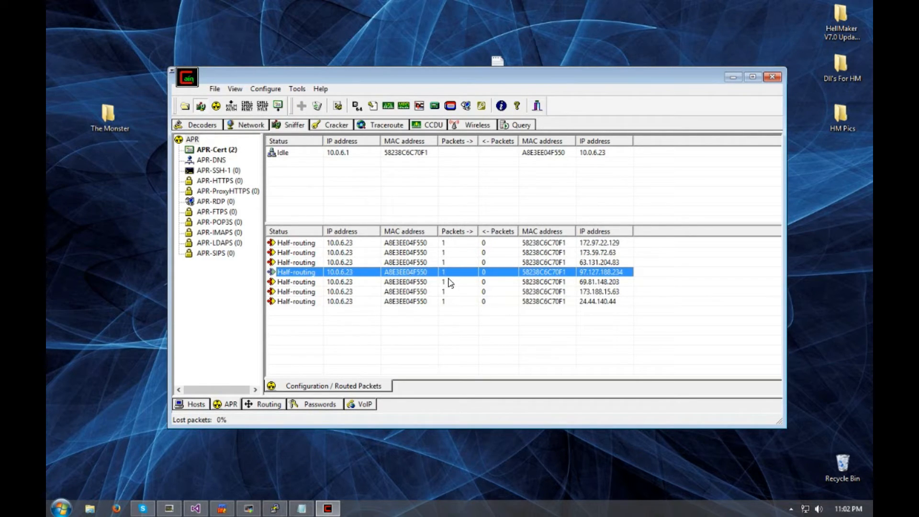
mouse_move(497, 285)
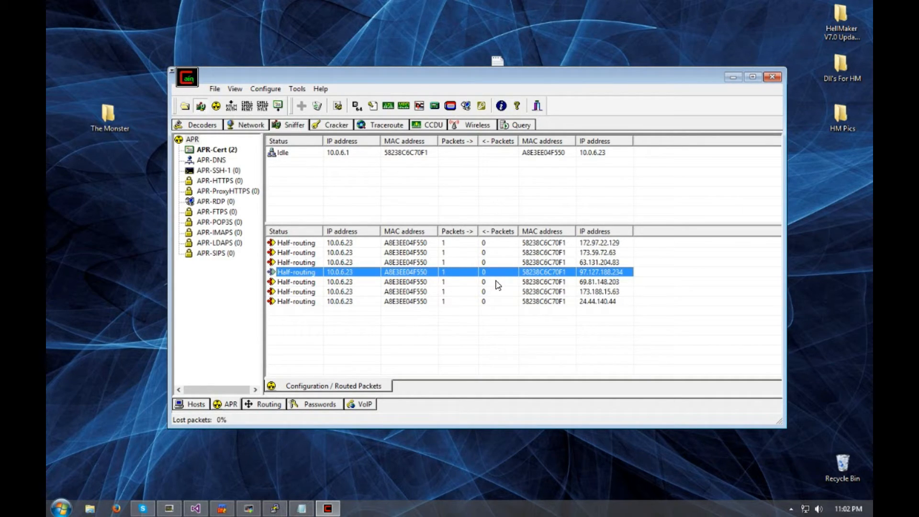
mouse_move(498, 289)
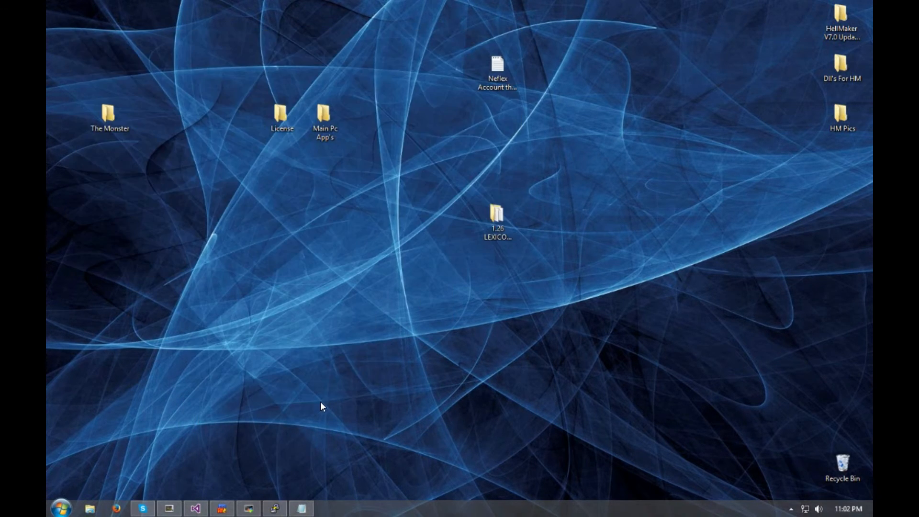
mouse_move(210, 497)
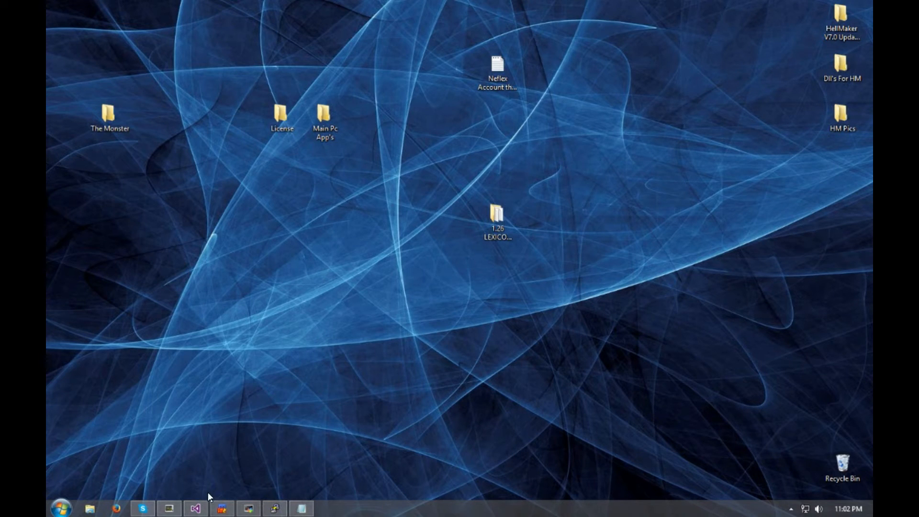
mouse_move(283, 404)
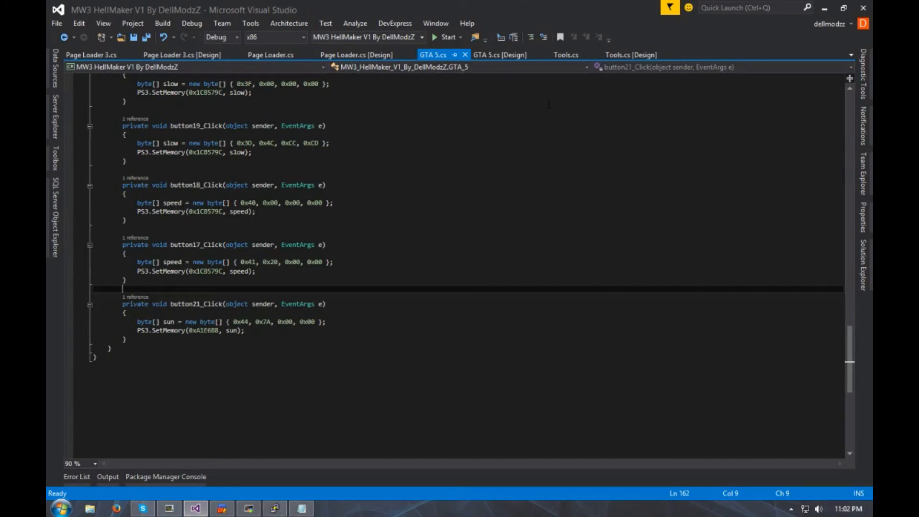
View the Tools.cs designer and GTA 5.cs code, then minimise Visual Studio
click(566, 54)
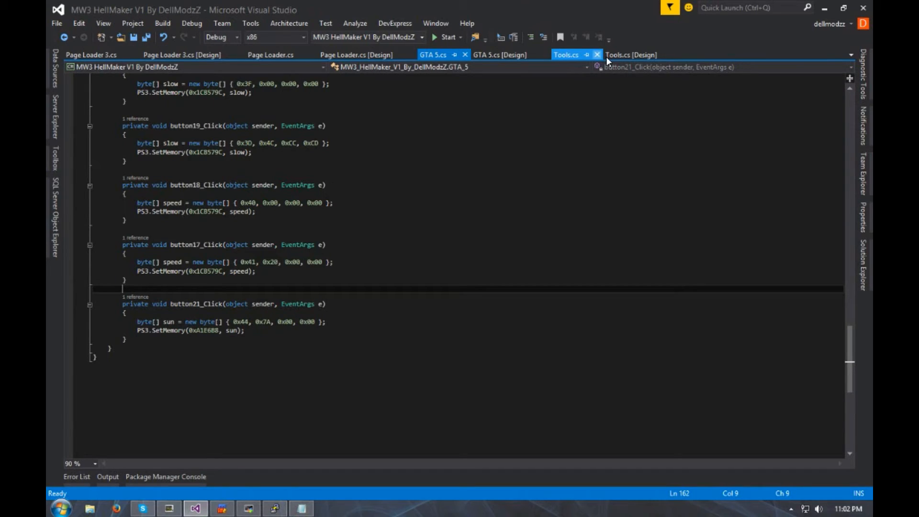
click(631, 55)
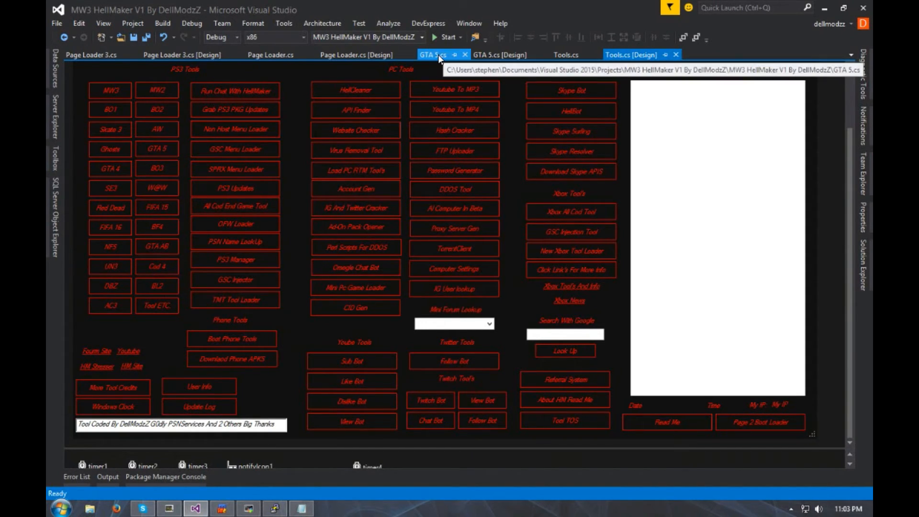
click(433, 54)
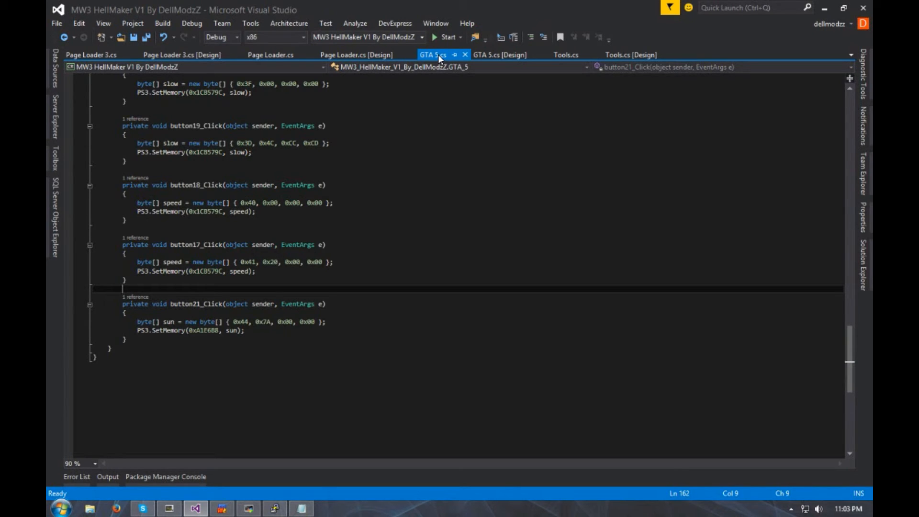
mouse_move(830, 10)
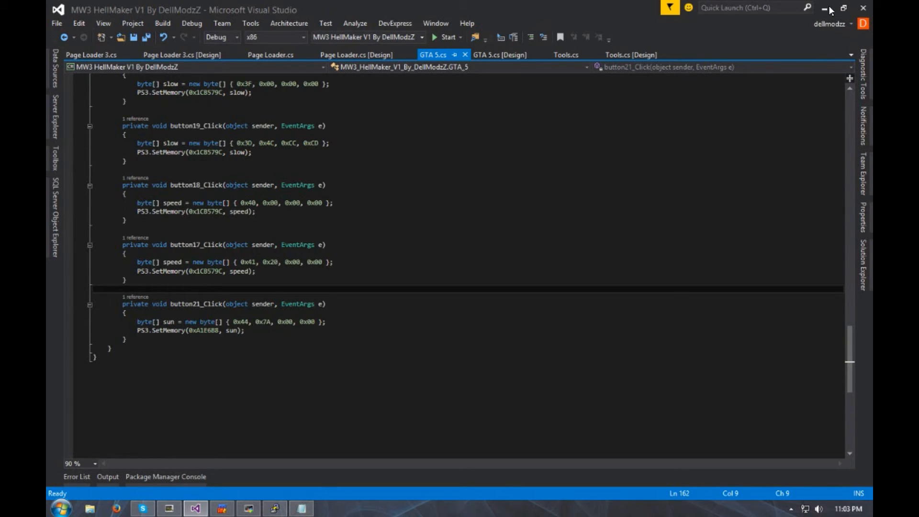
click(825, 7)
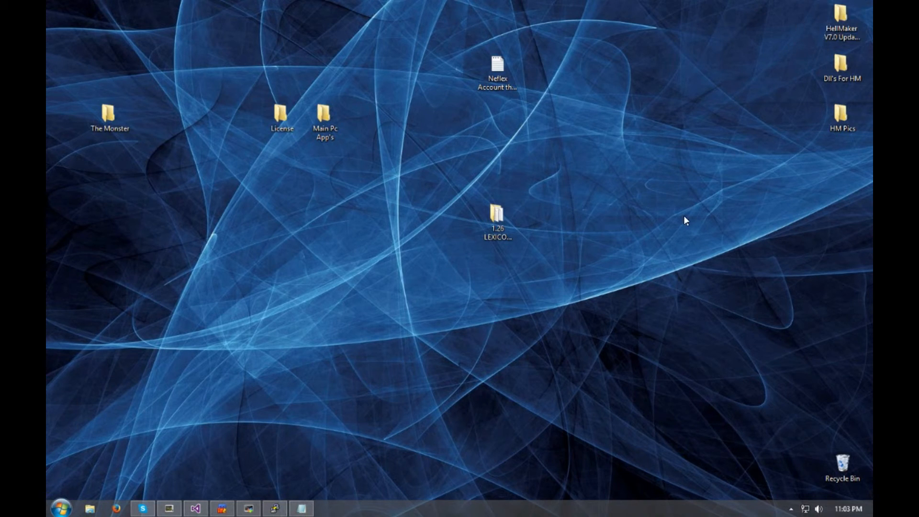
mouse_move(579, 285)
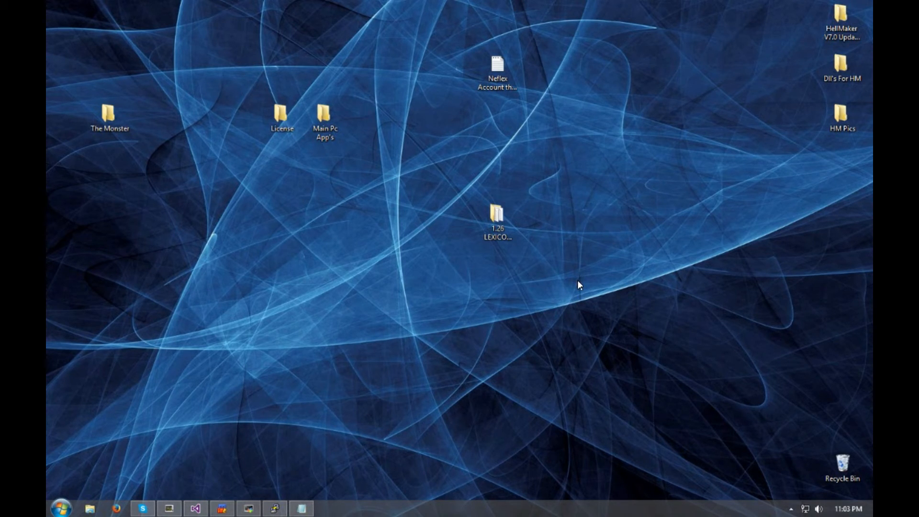
mouse_move(533, 355)
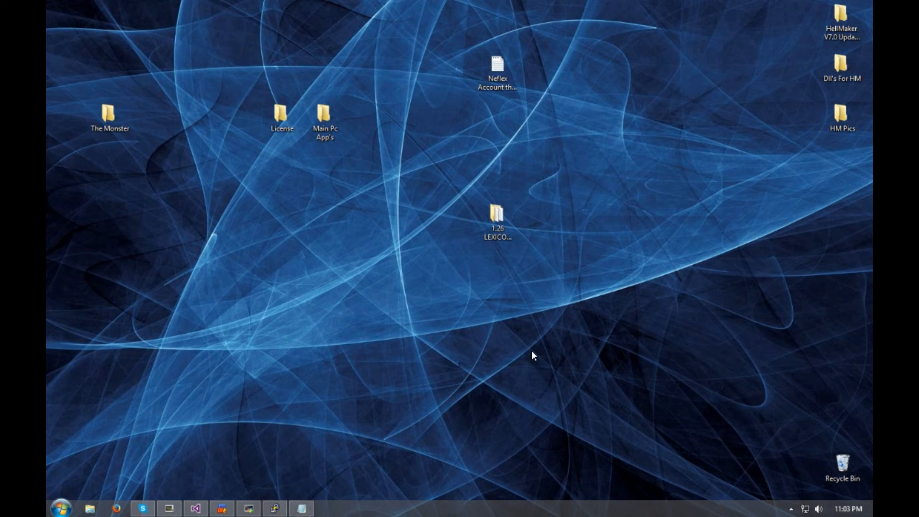
mouse_move(517, 364)
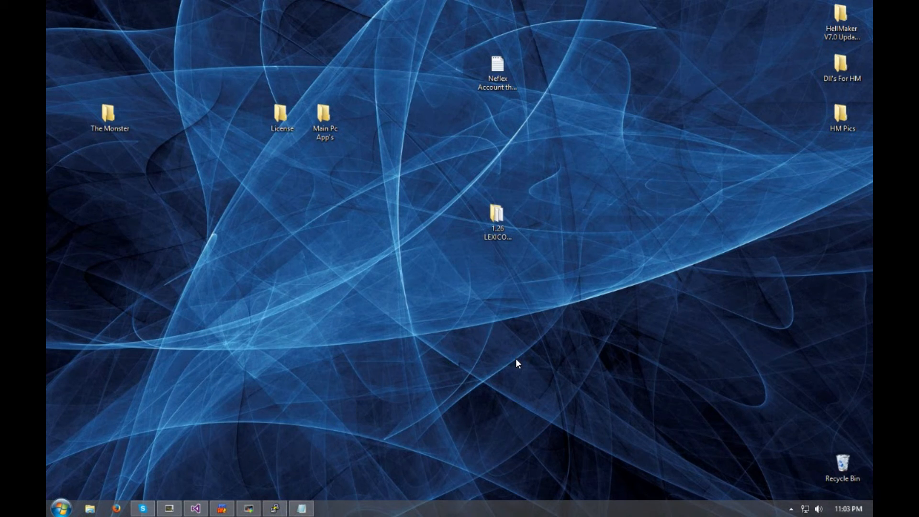
mouse_move(770, 469)
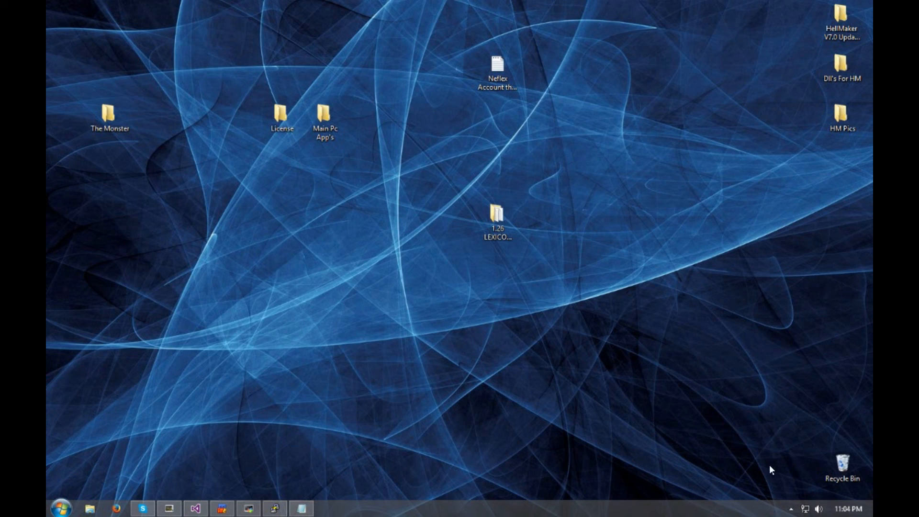